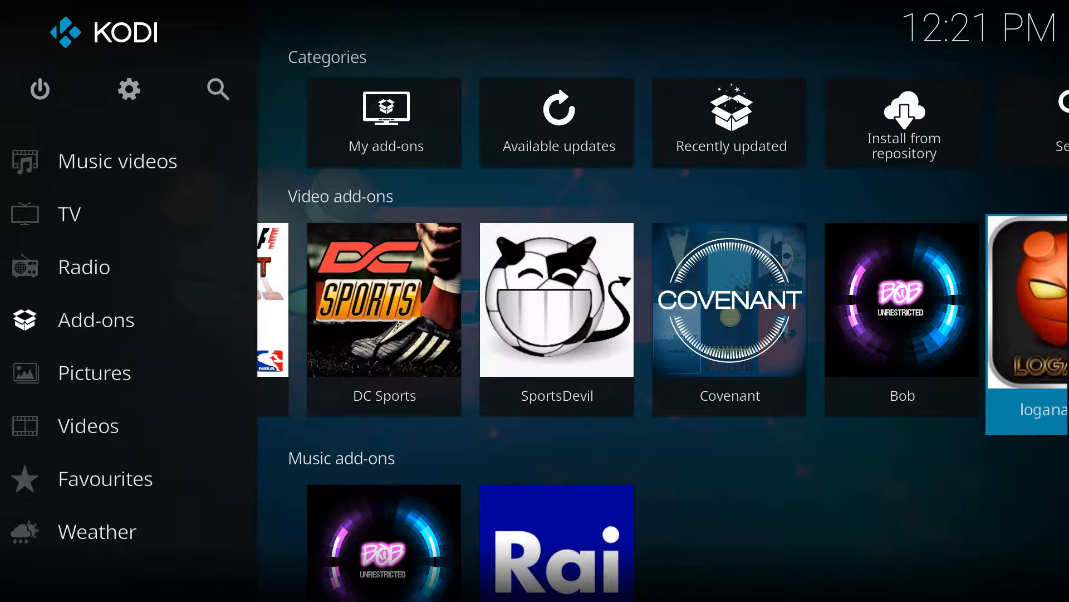
mouse_move(370, 505)
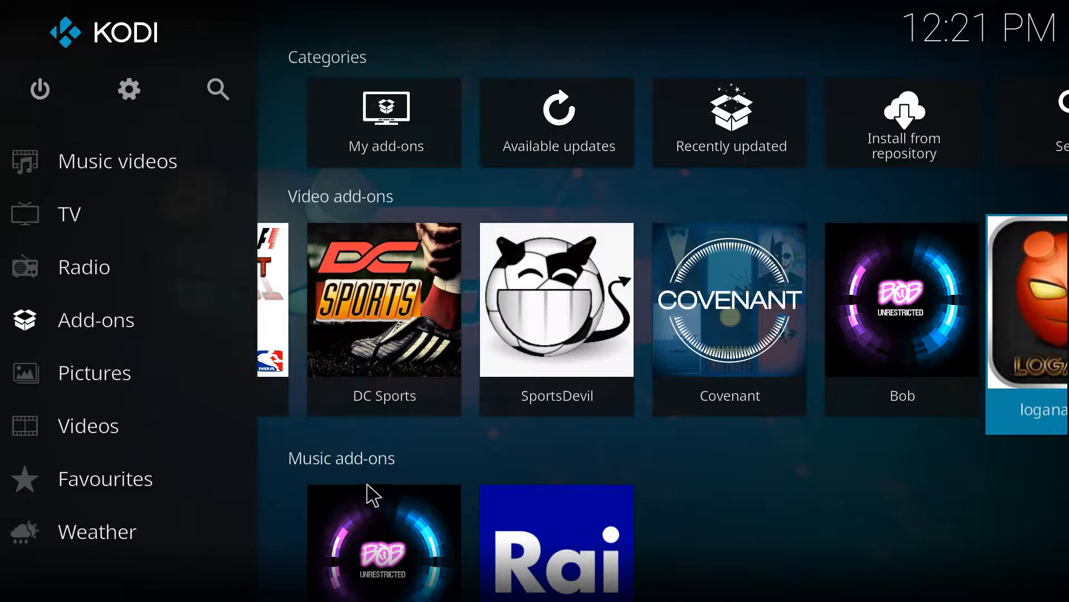
mouse_move(130, 95)
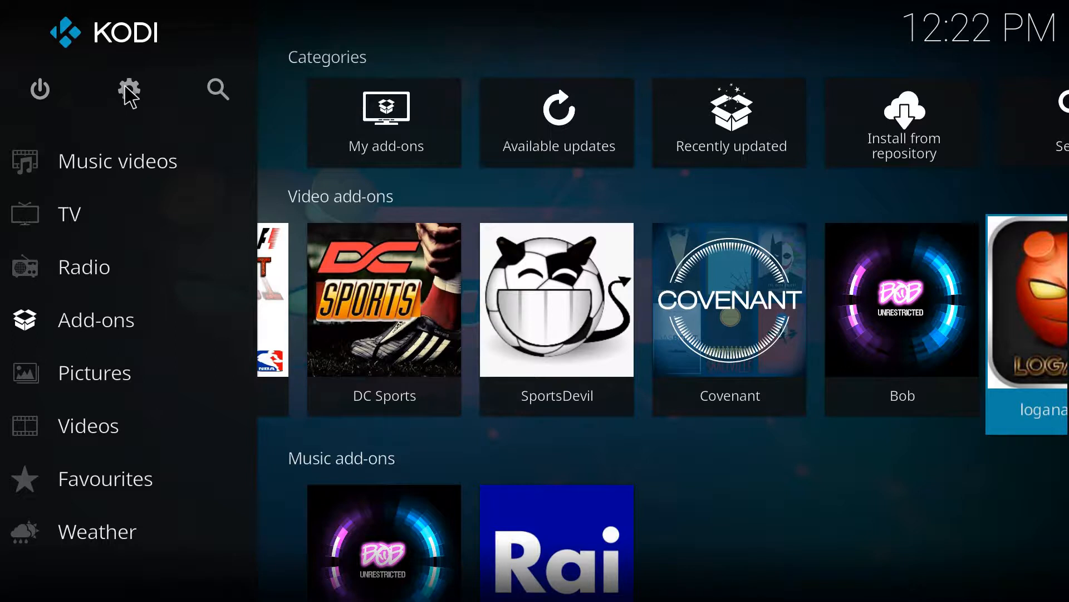
Reach Kodi's File manager through the System settings screen
left_click(129, 89)
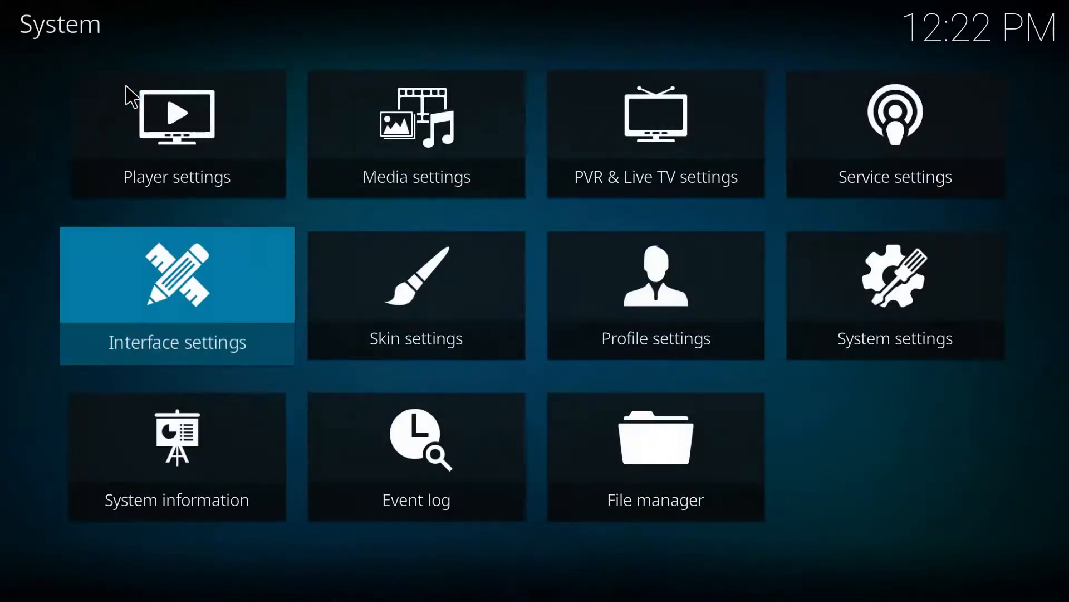
mouse_move(661, 454)
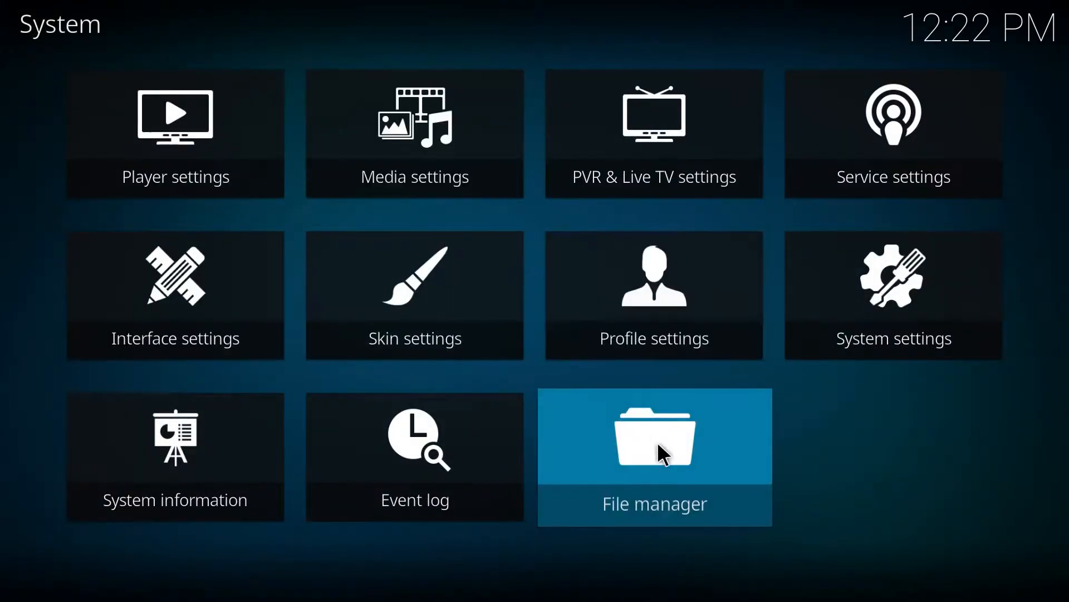
left_click(662, 452)
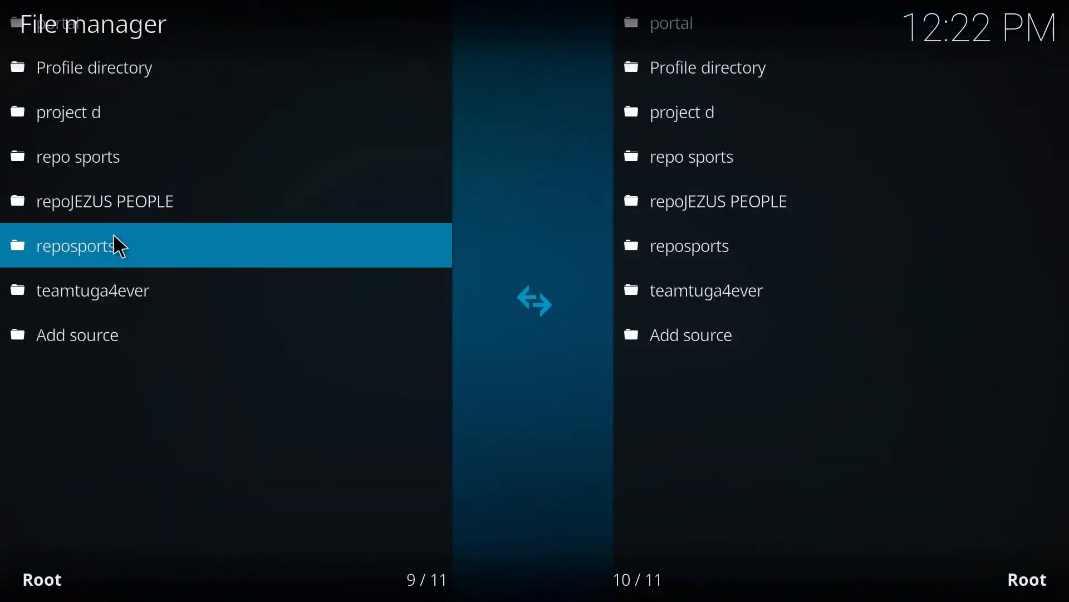
left_click(77, 334)
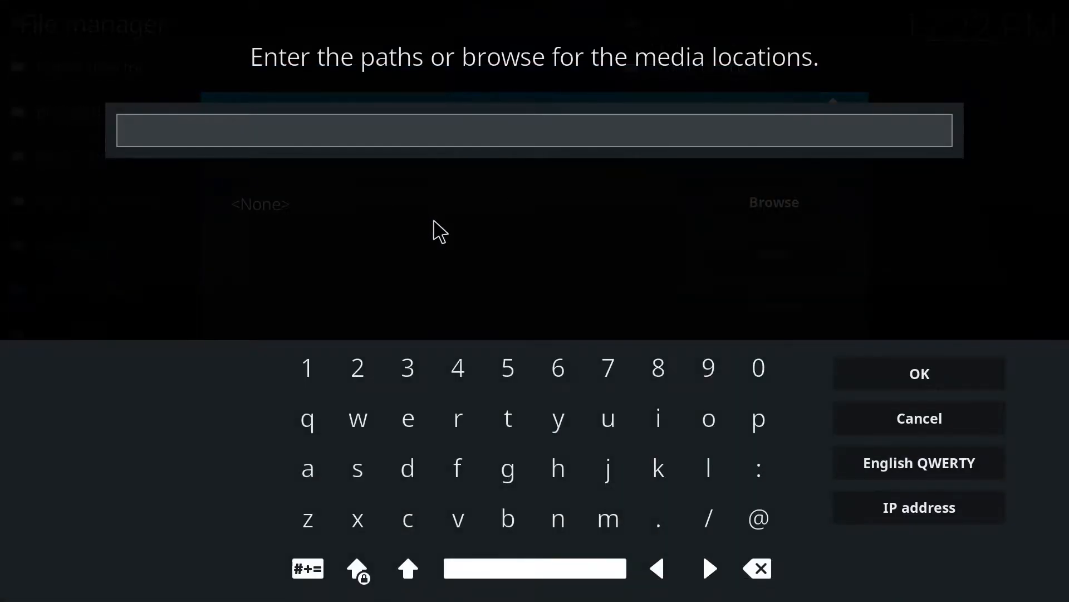
type("http://je")
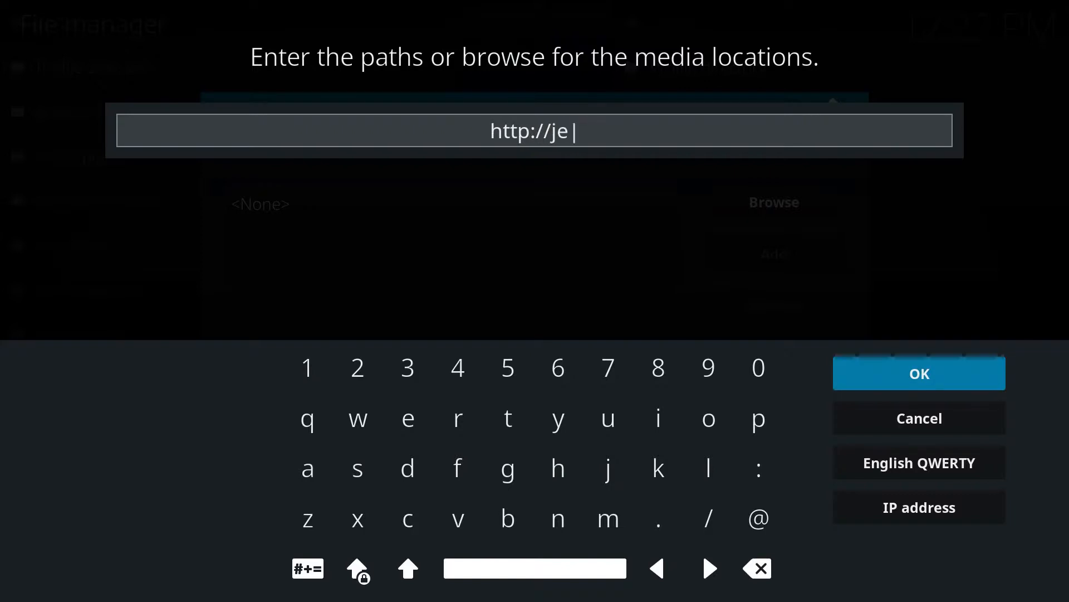
type("sus")
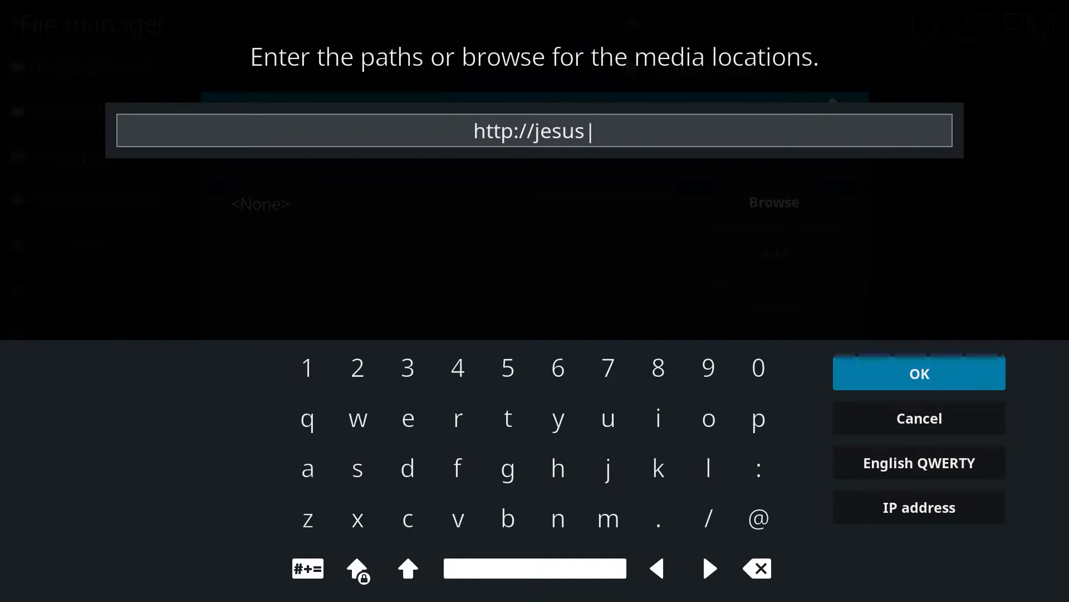
type("boxrepo.xyz/repo/")
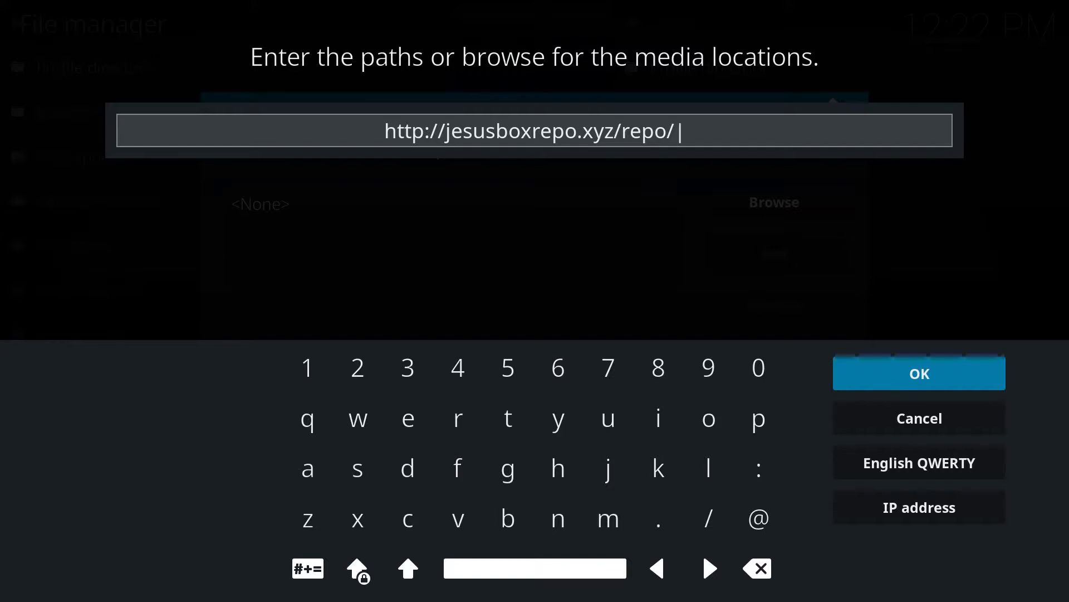
mouse_move(869, 332)
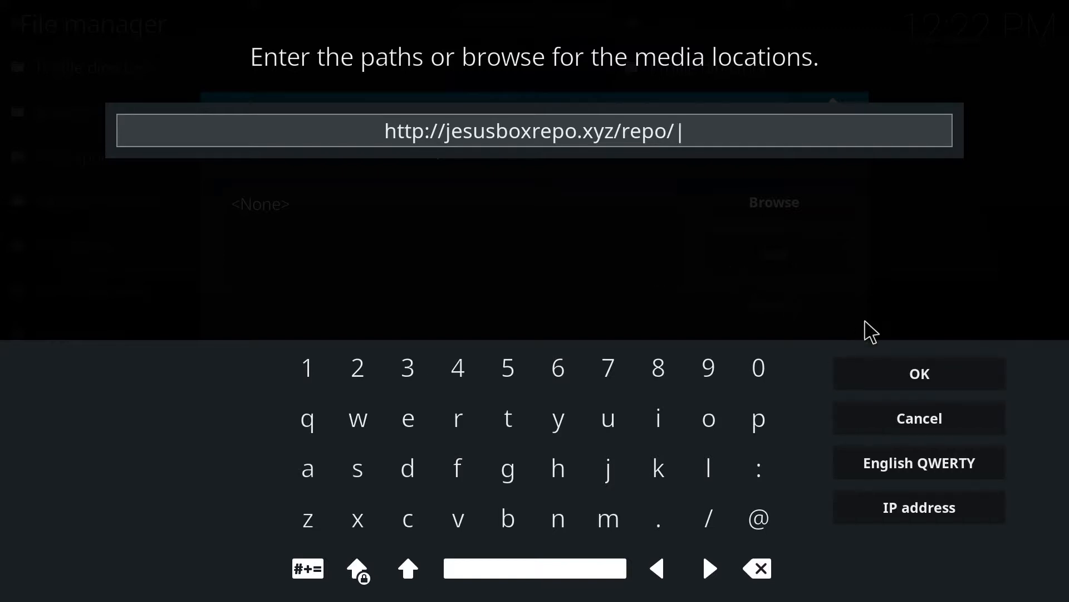
mouse_move(875, 334)
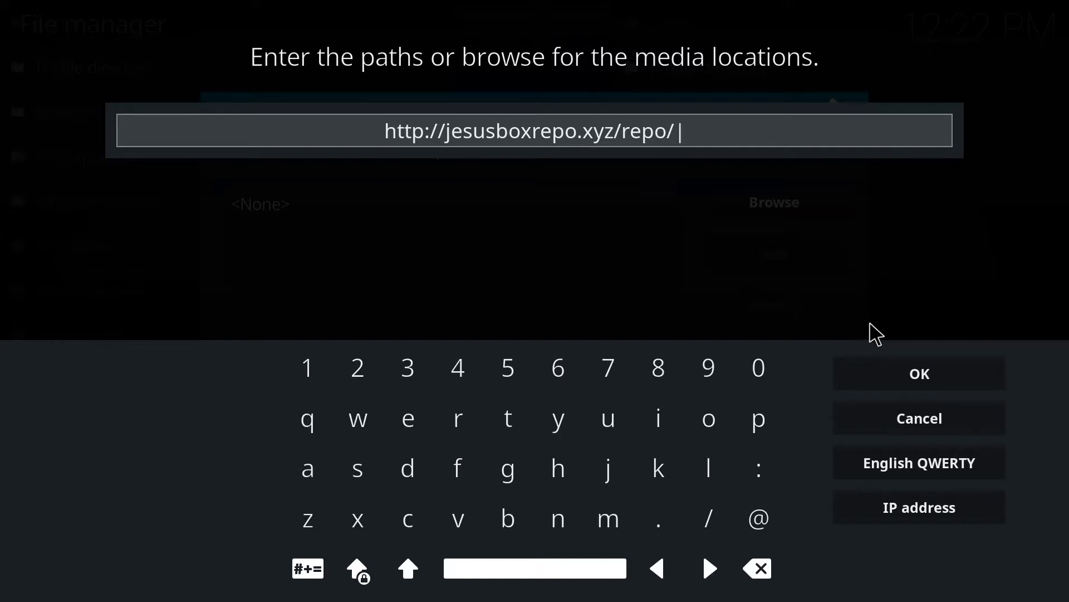
left_click(920, 373)
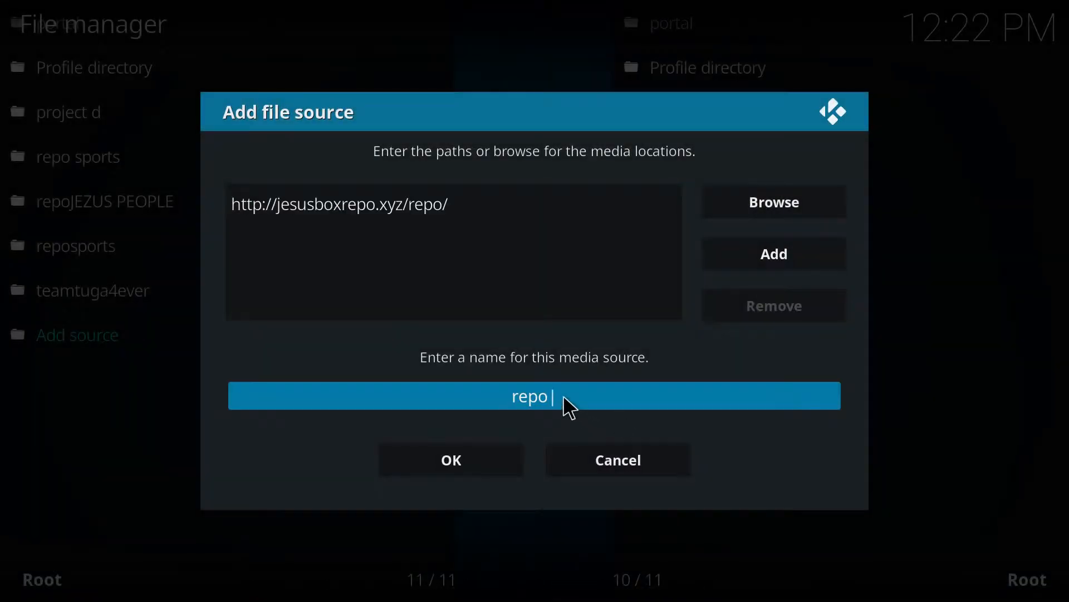
Name the new repository source 'JEsus systems' and confirm it
left_click(544, 396)
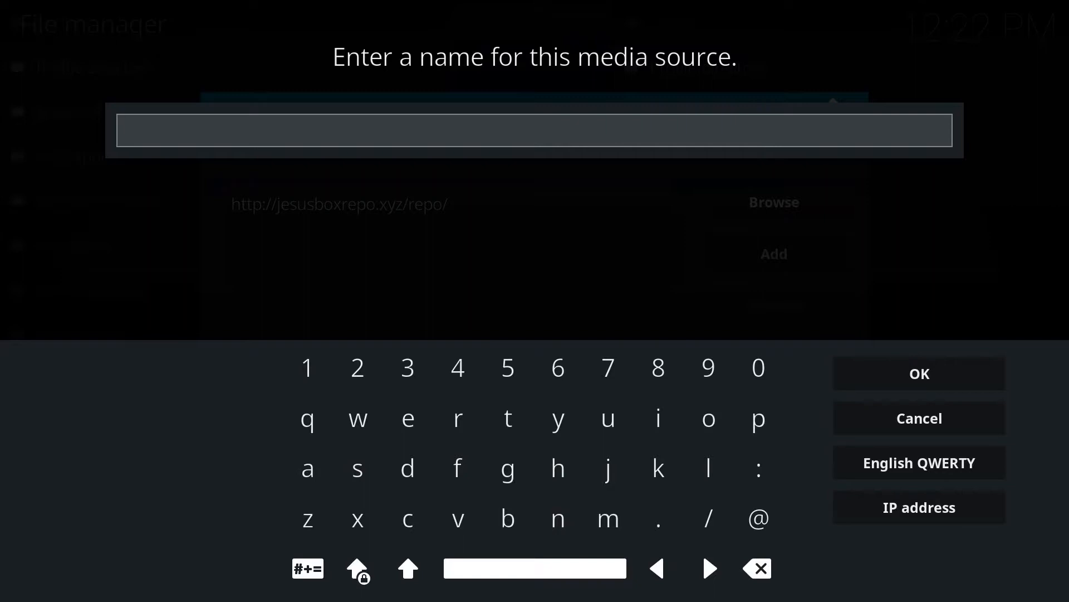
type("JEsu")
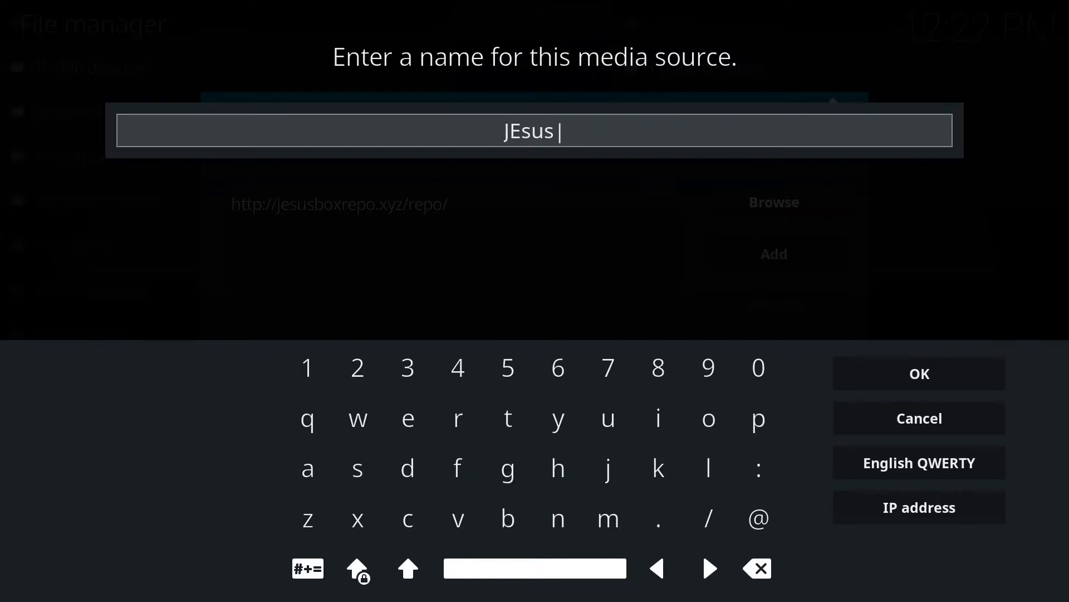
type("sys")
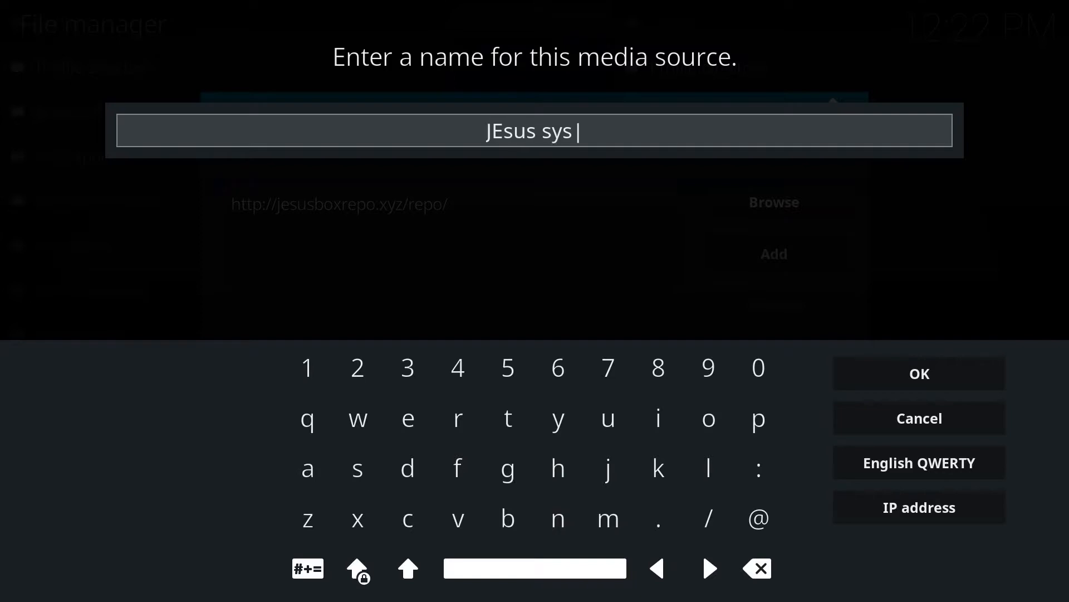
type("tems")
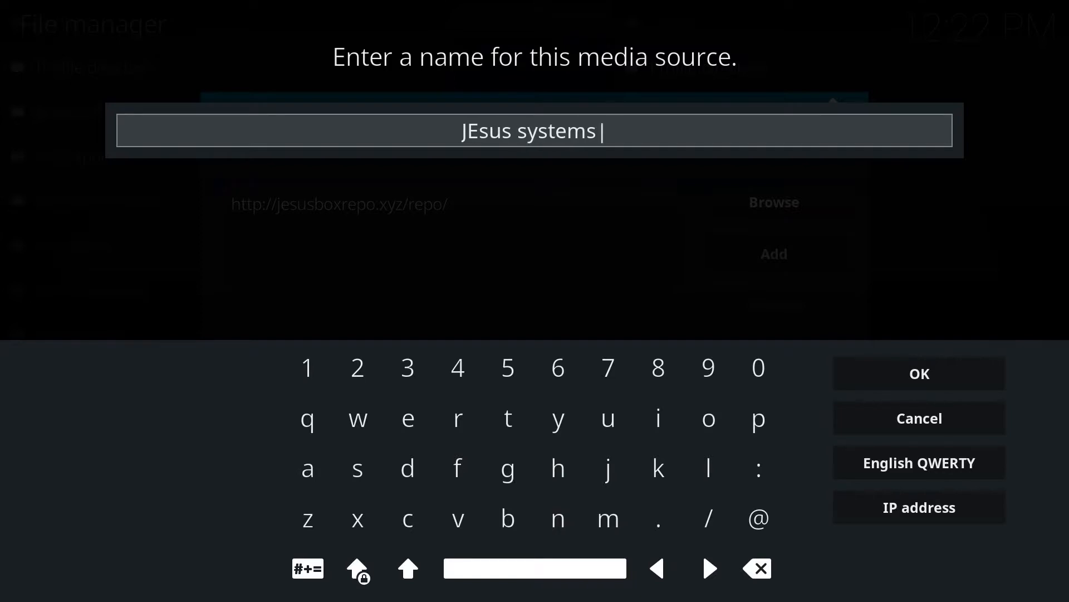
left_click(920, 373)
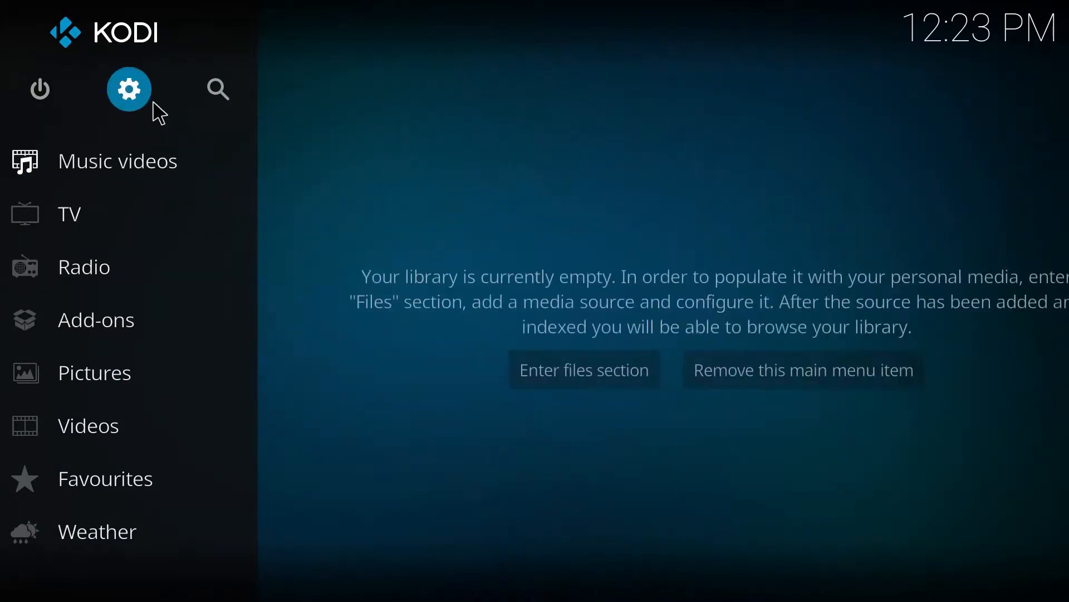
From the add-on browser, select repository.jesusboxtv-1.0.3.zip on the JEsus systems source for installation
left_click(96, 320)
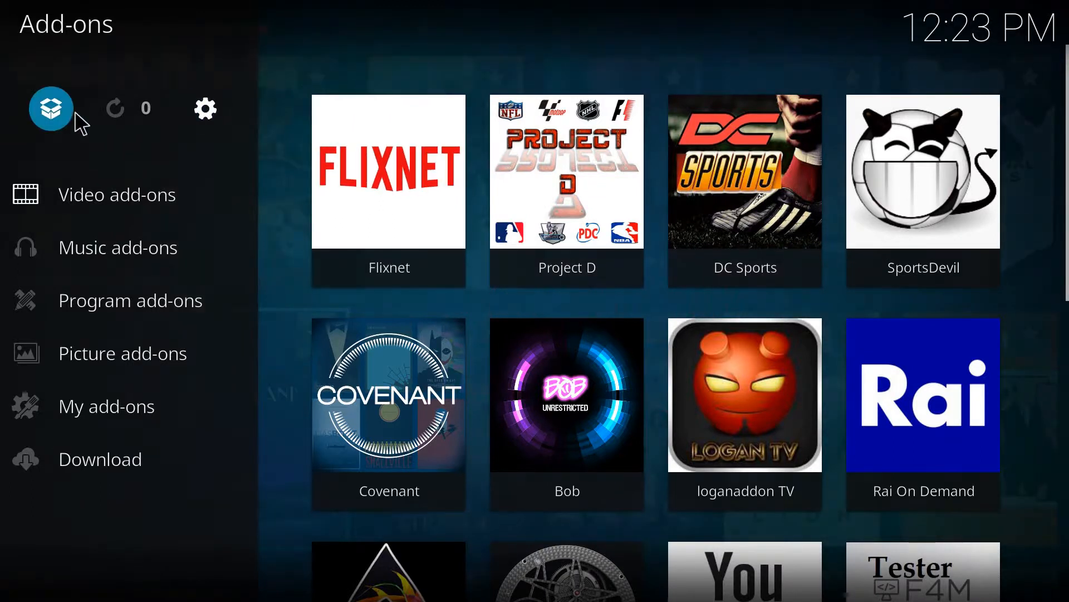
left_click(51, 108)
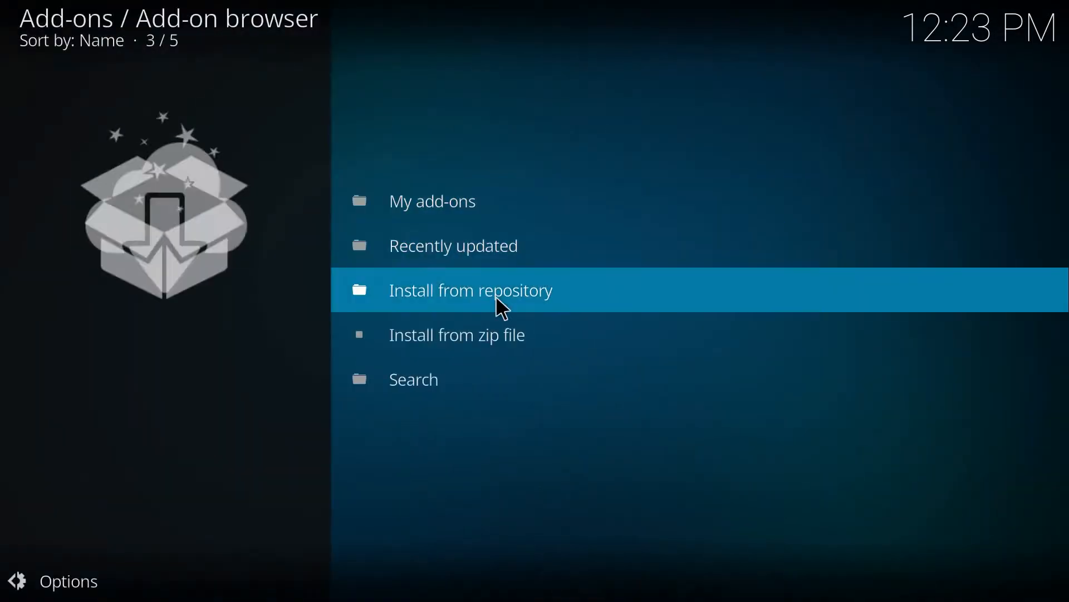
left_click(457, 334)
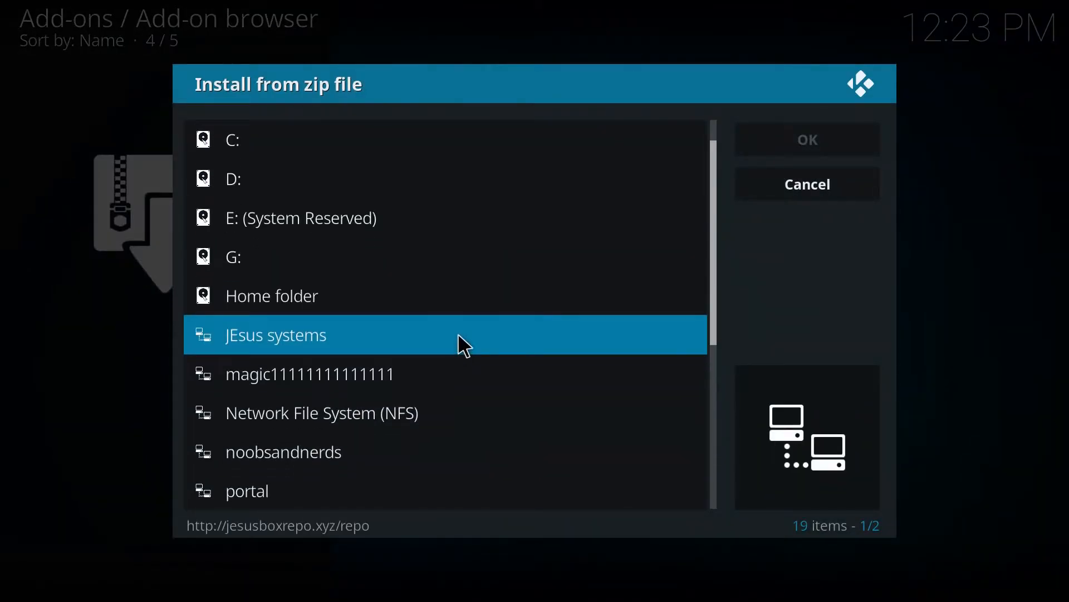
double_click(276, 335)
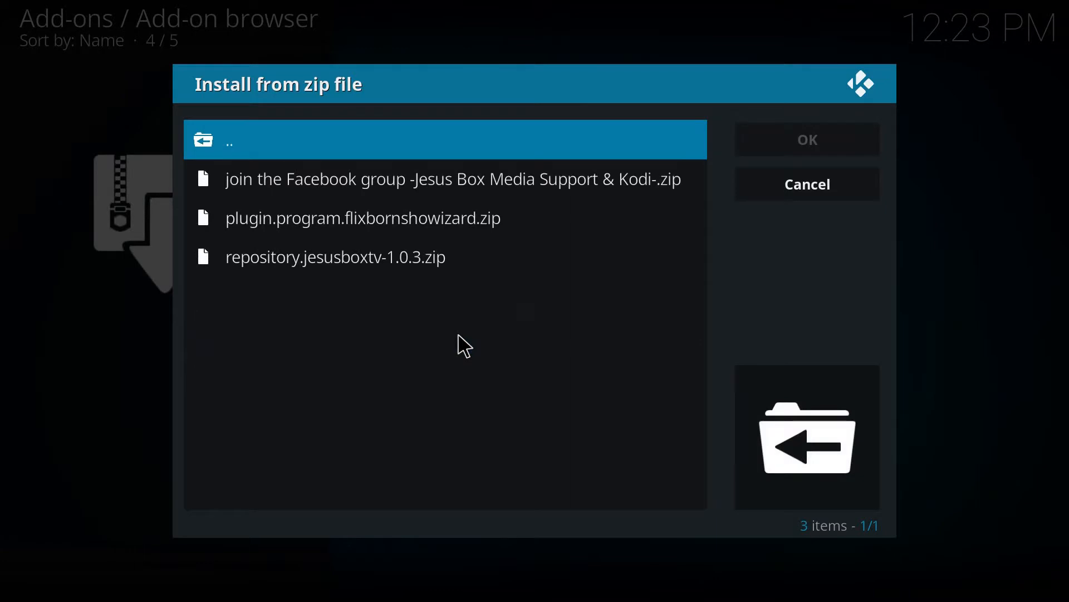
left_click(345, 256)
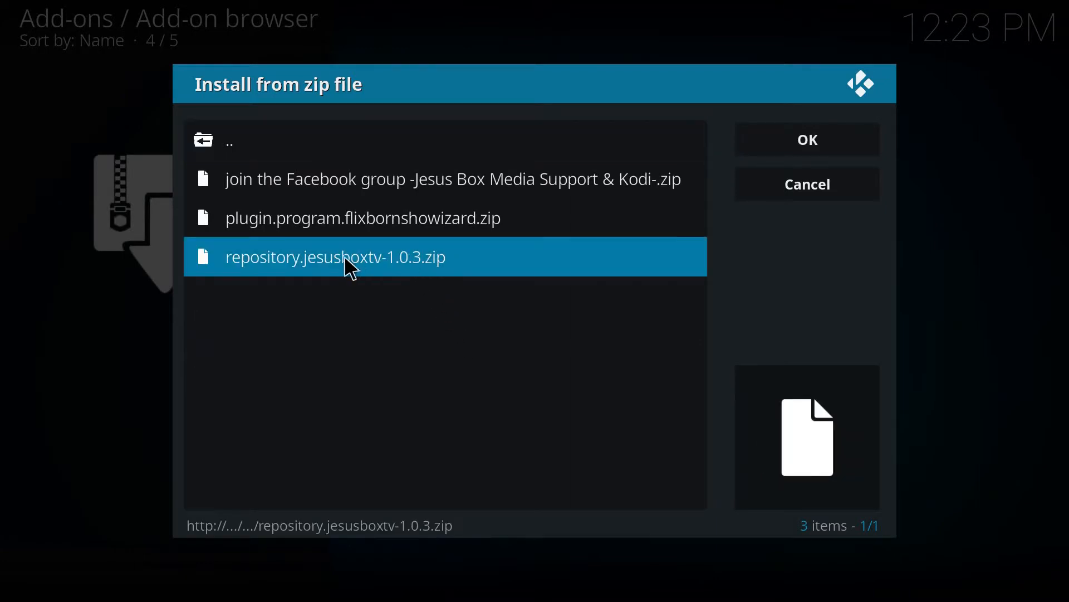
mouse_move(539, 267)
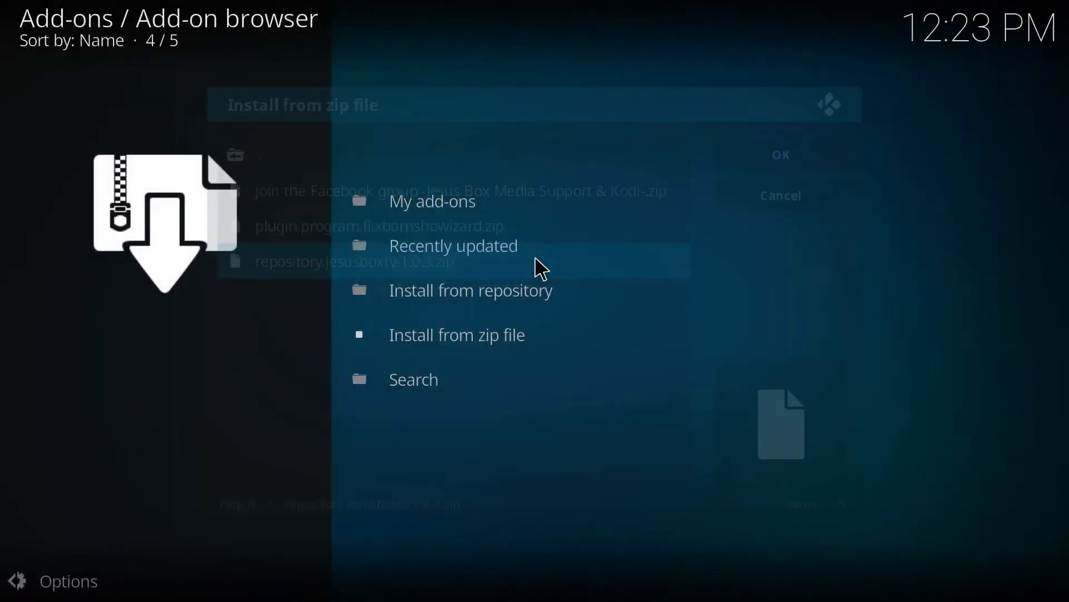
Enter Install from repository and open the Jesusbox Repository's add-on categories
left_click(781, 195)
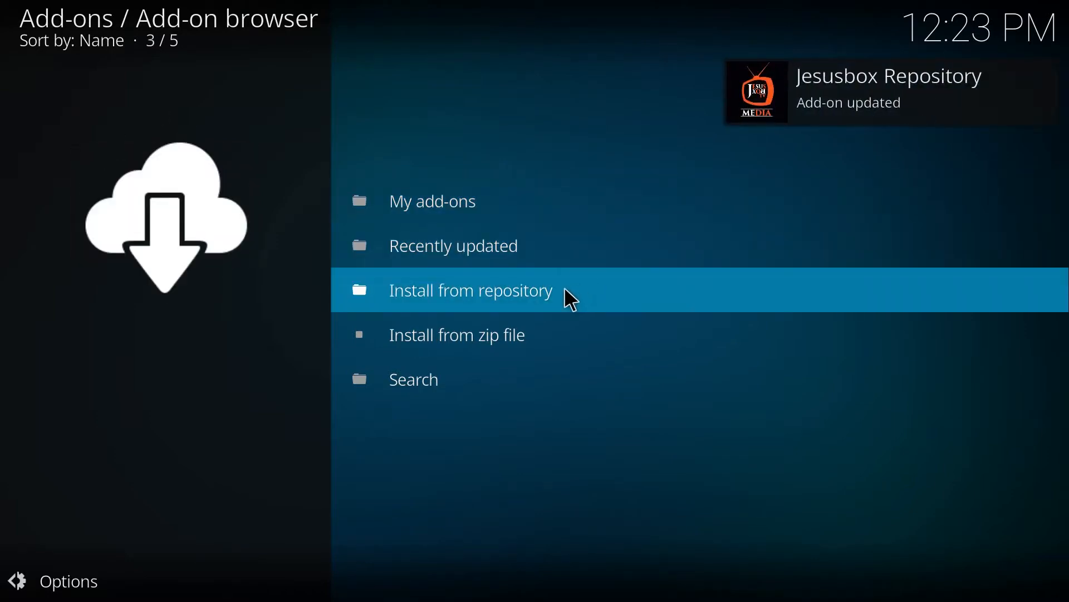
left_click(470, 290)
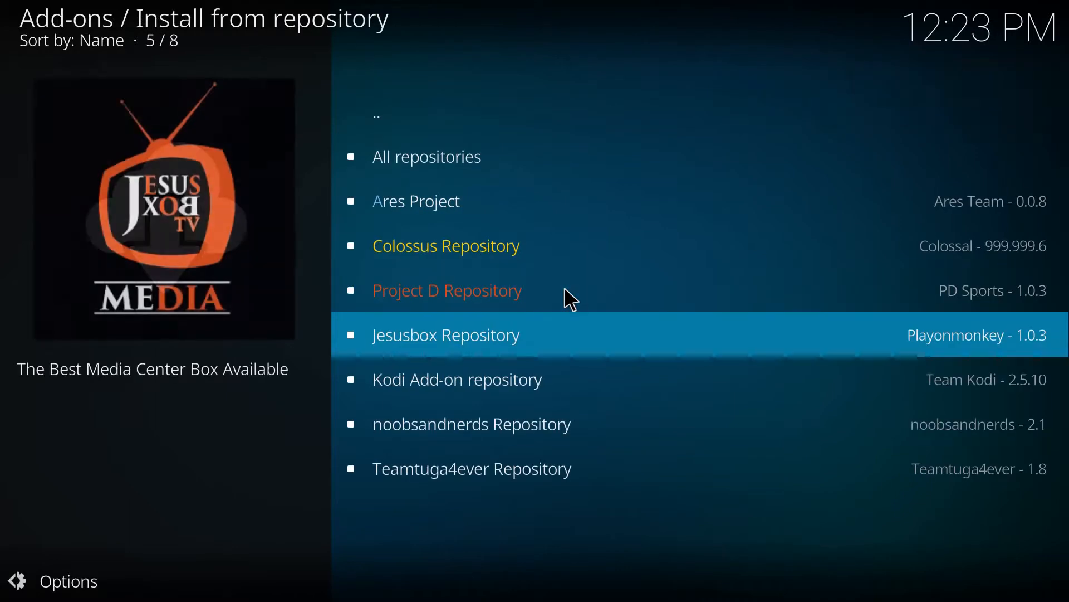
mouse_move(586, 343)
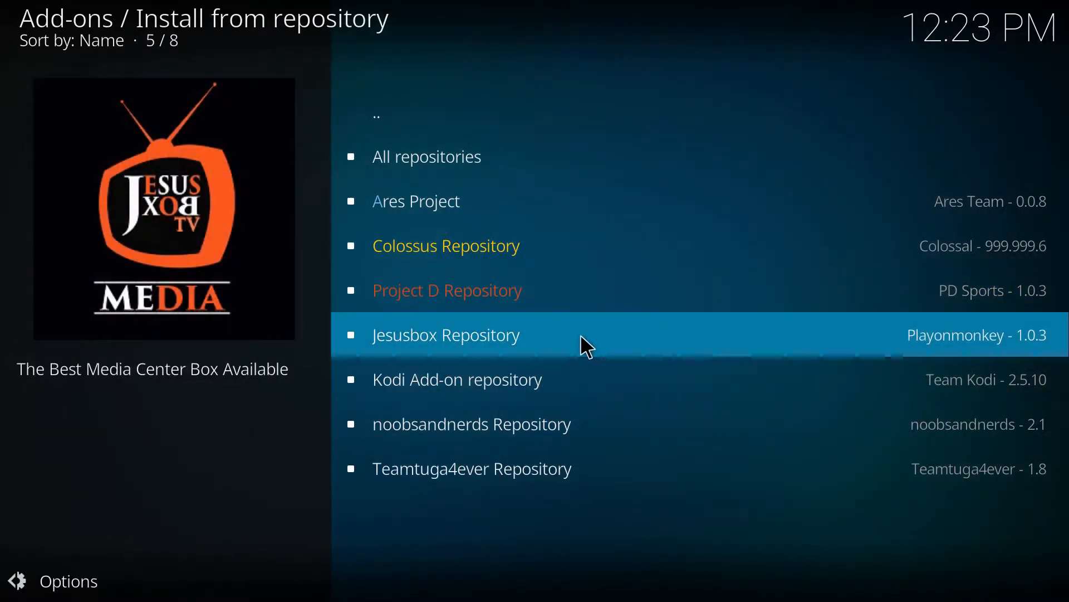
mouse_move(647, 341)
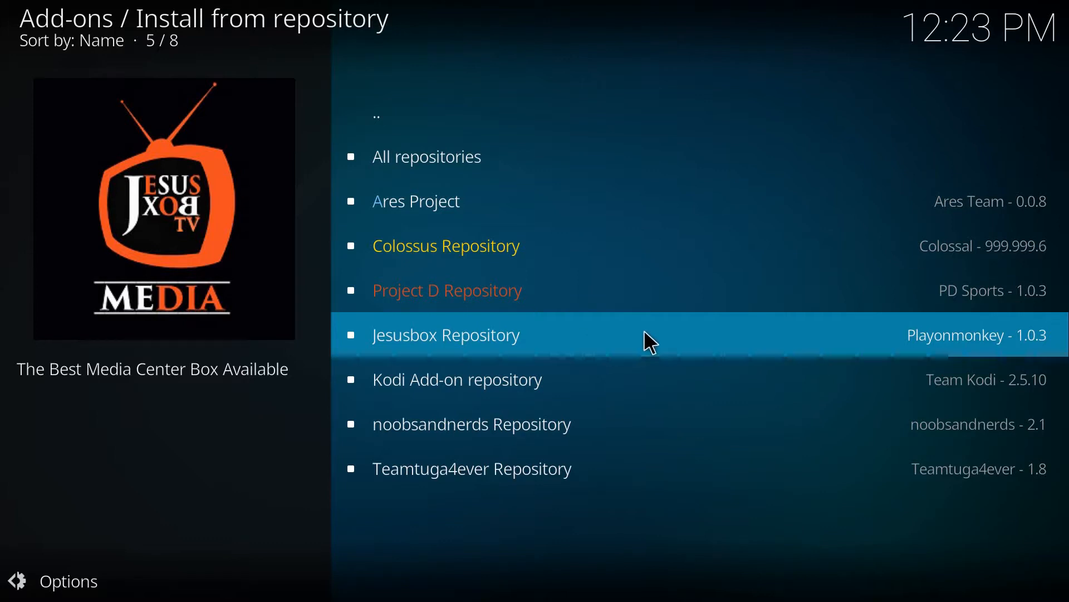
left_click(446, 334)
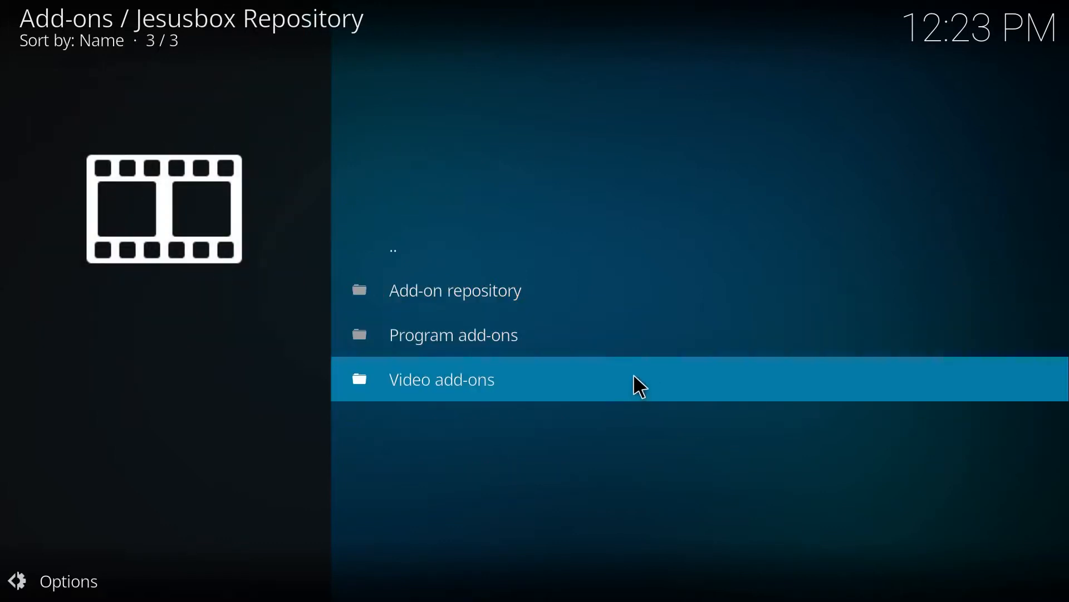
Open the Video add-ons category of the Jesusbox Repository
left_click(441, 378)
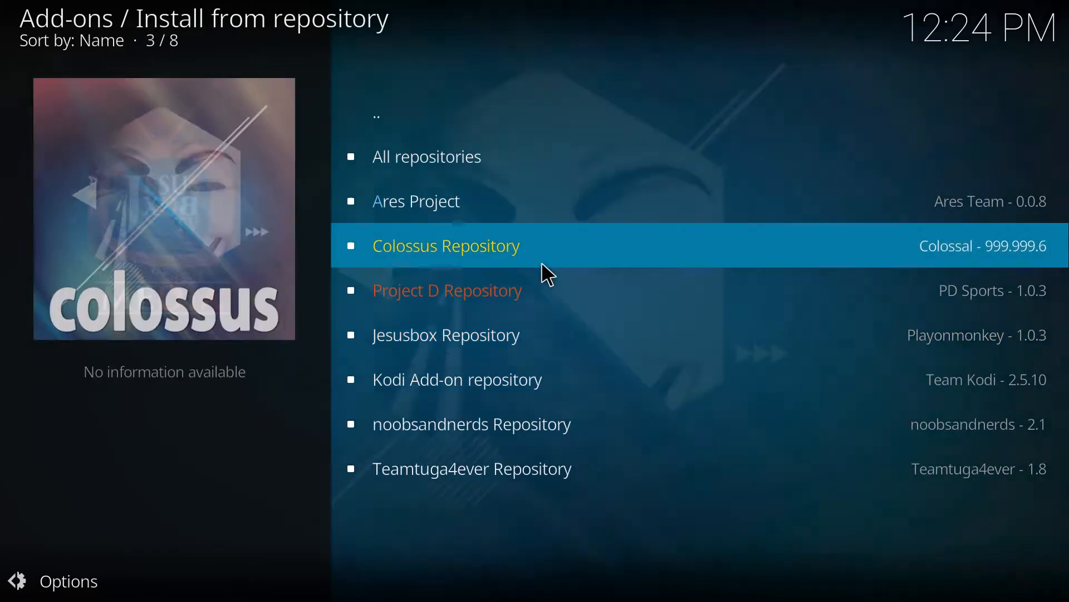
mouse_move(678, 289)
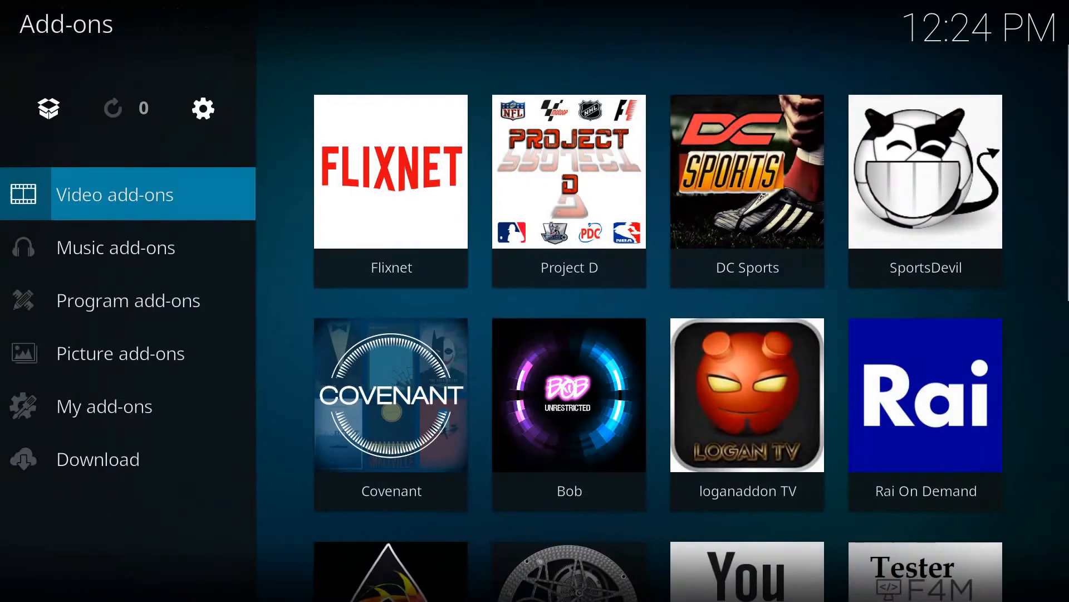
Launch Flixnet, browse Genres > Action movies, then return to its main menu
left_click(391, 172)
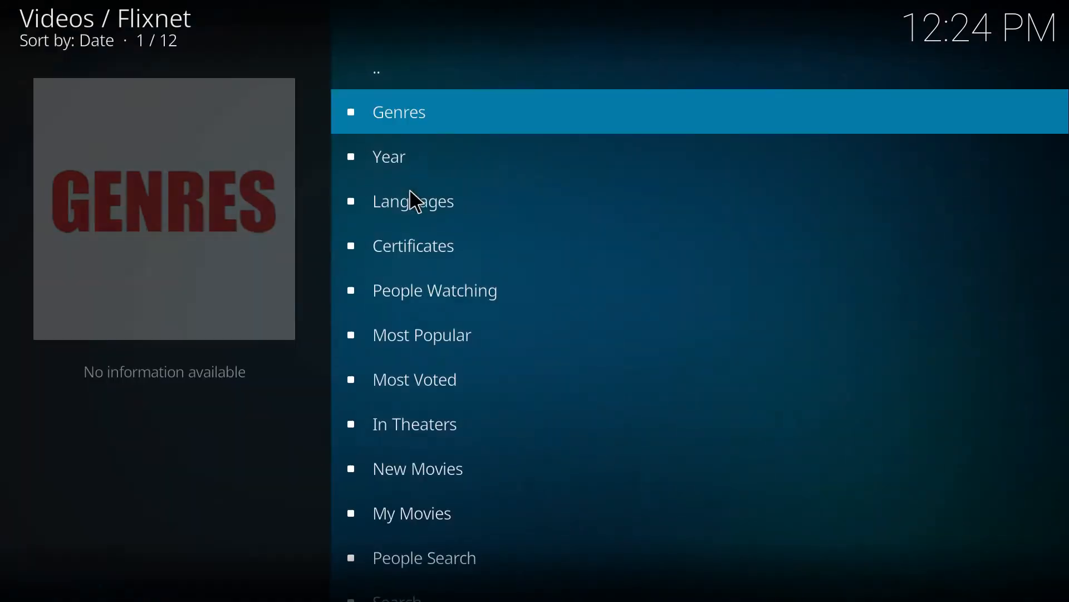
left_click(399, 111)
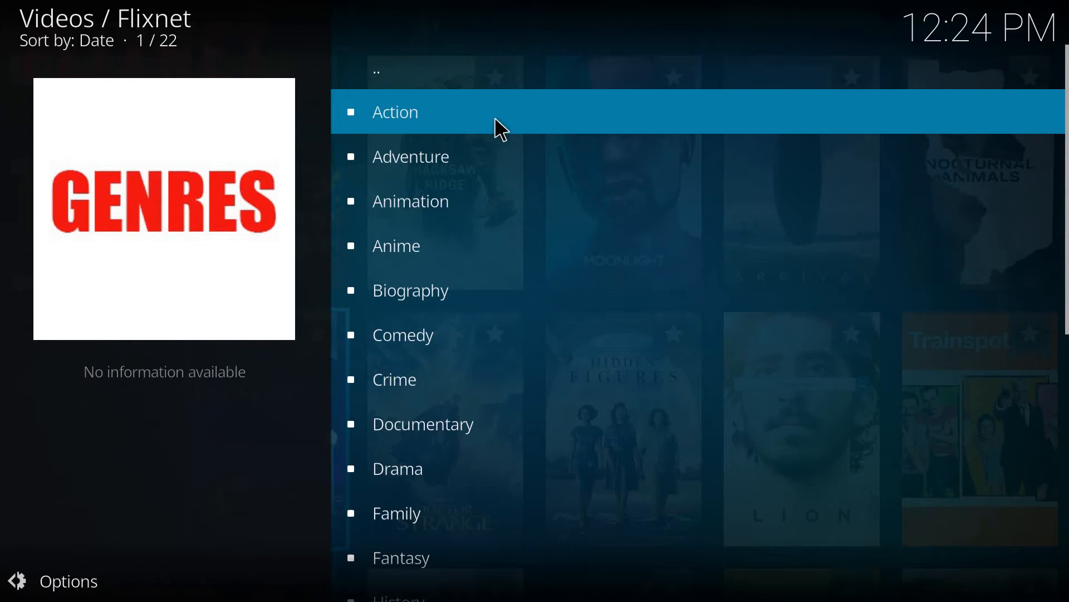
left_click(395, 111)
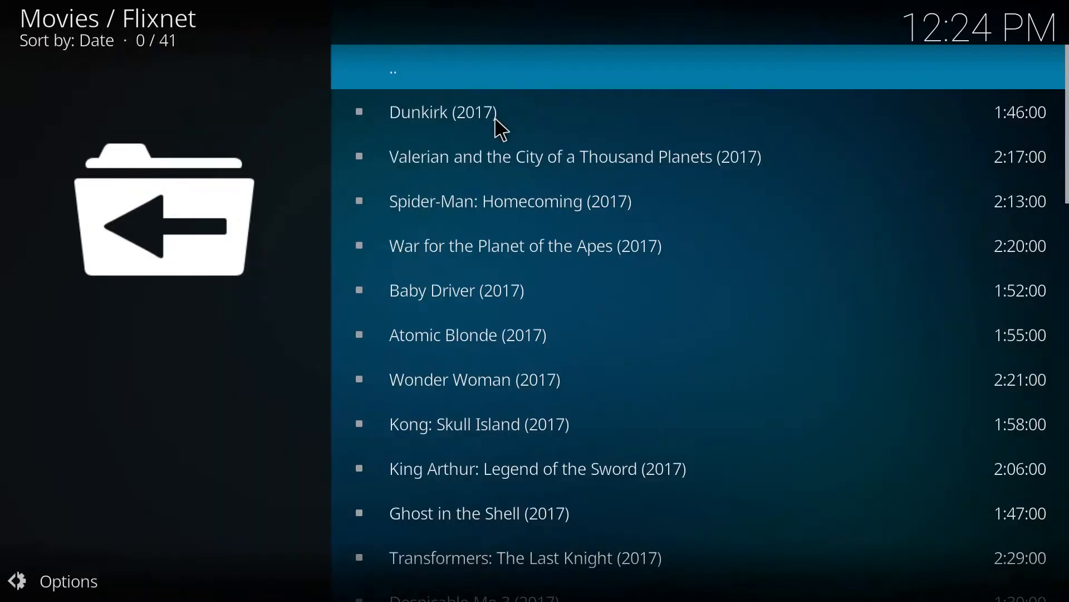
left_click(443, 112)
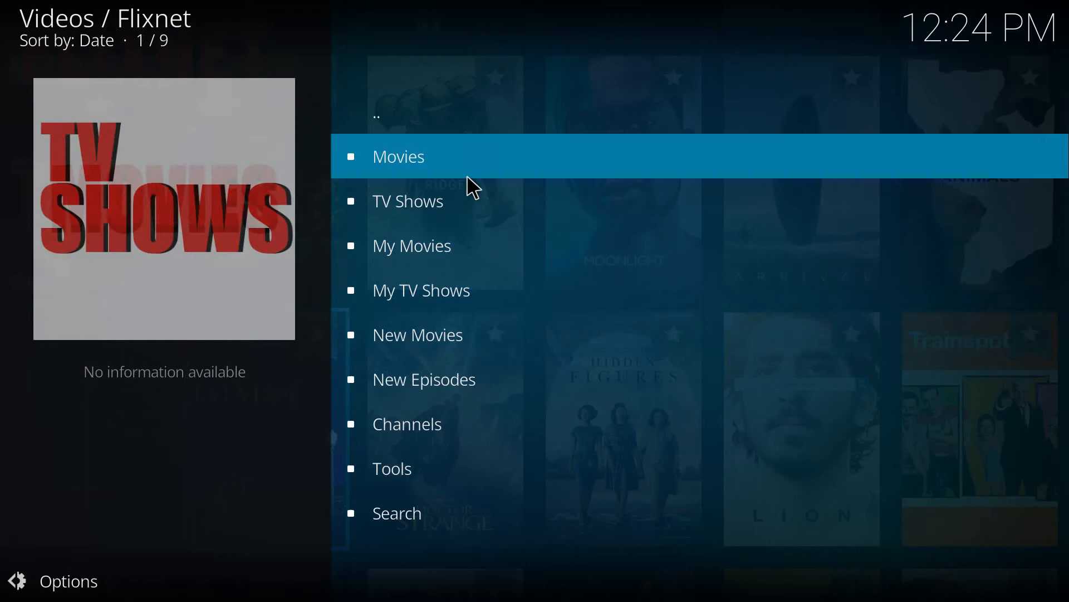
Browse Flixnet's Movies list, pick The Mummy (2017), then cancel its provider search
left_click(399, 156)
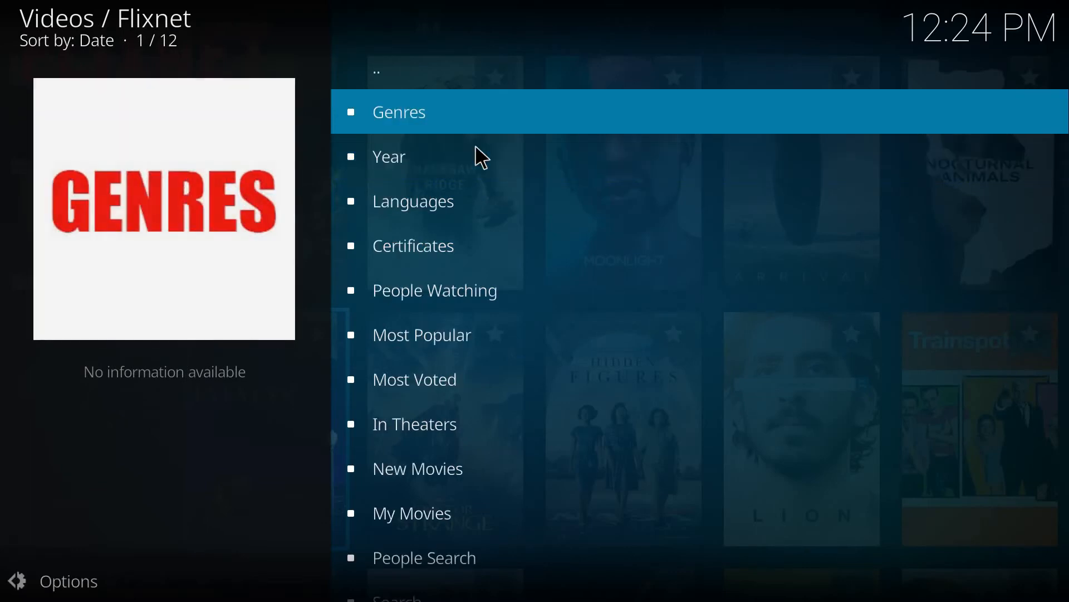
left_click(399, 112)
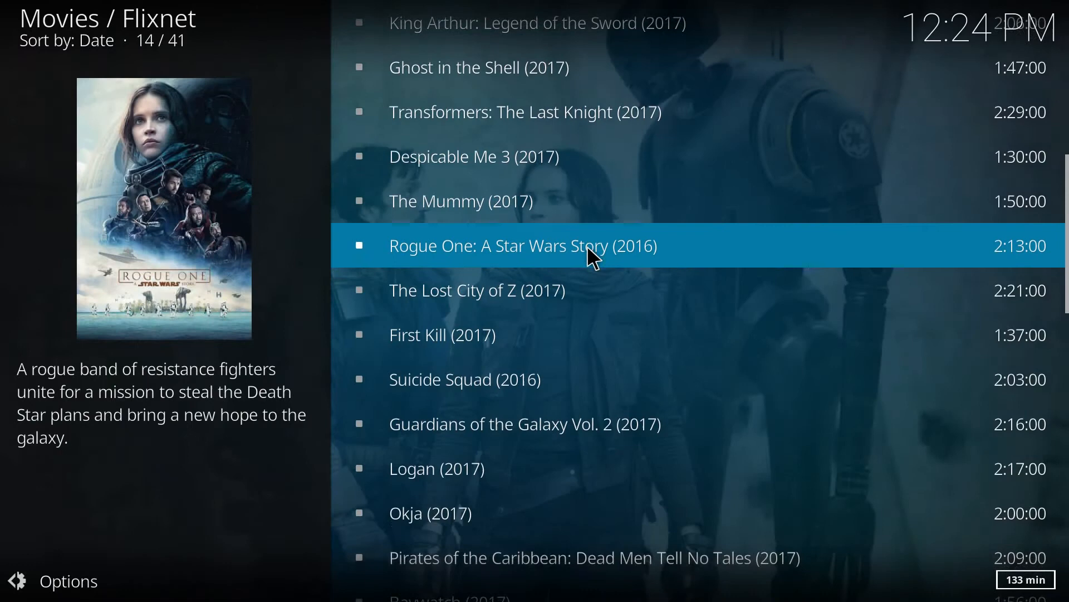
scroll("down", 3)
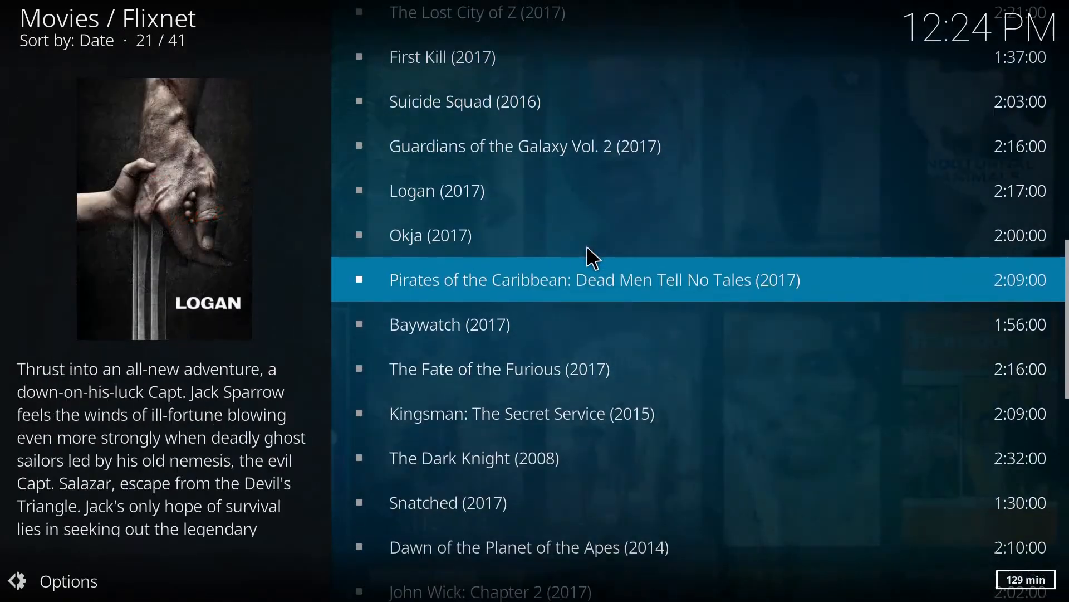
scroll("down", 3)
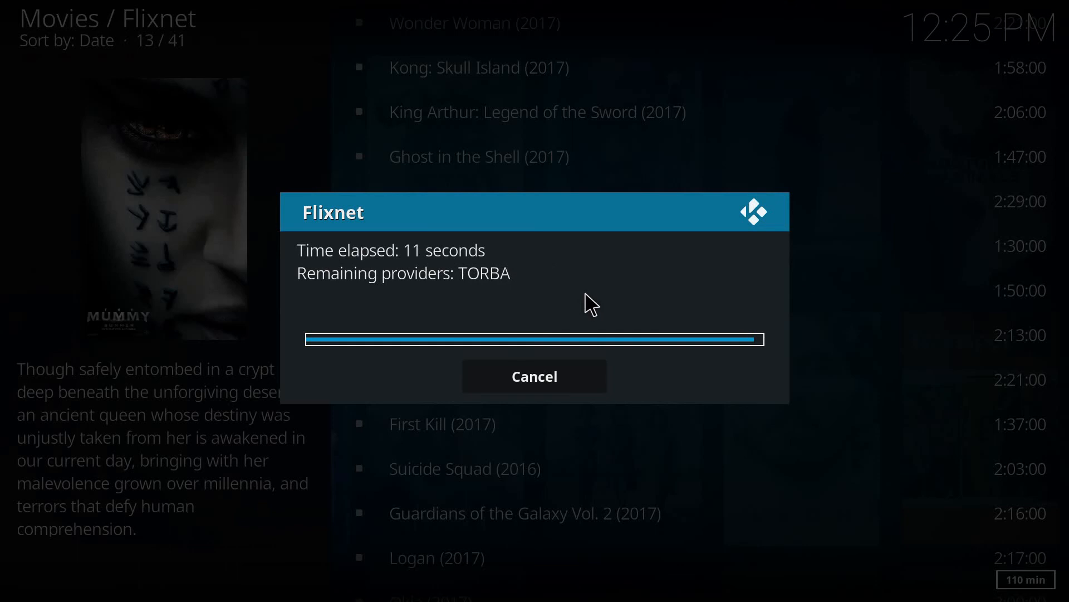
left_click(535, 376)
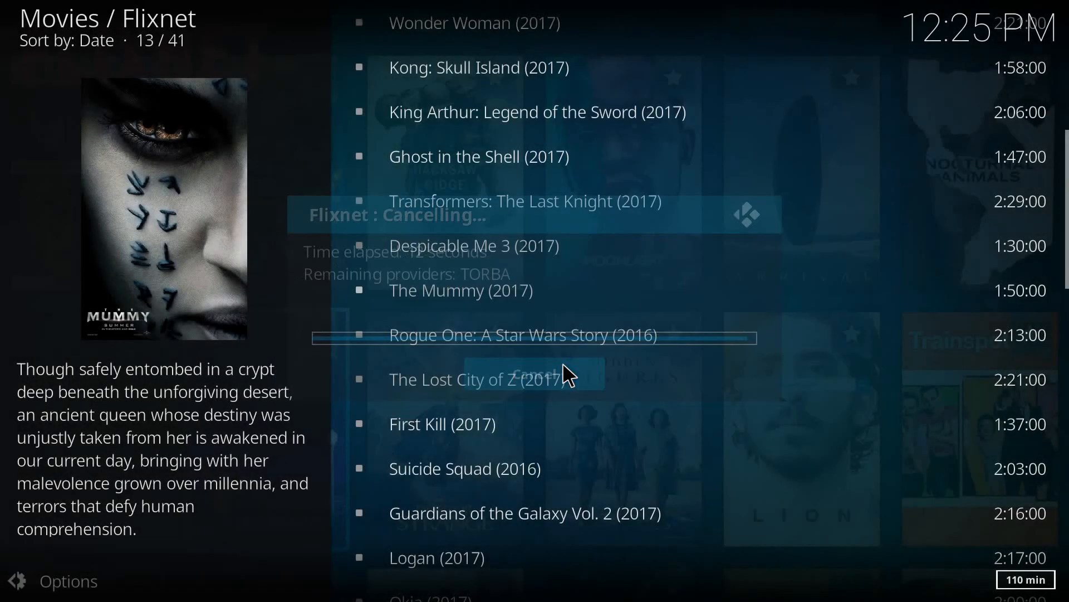